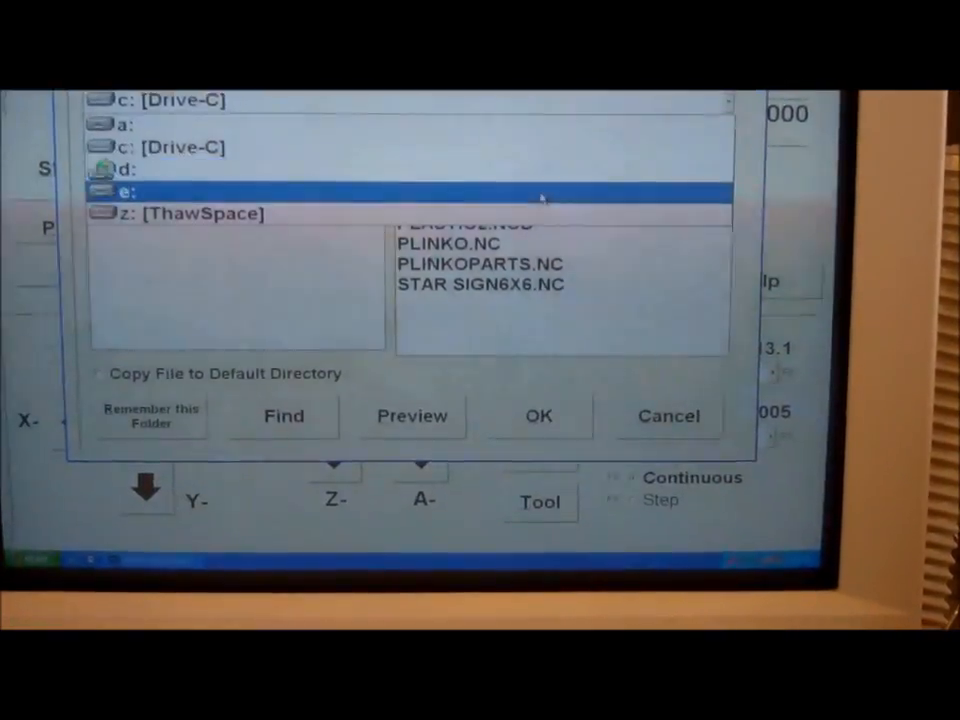
Load SQUARE BOWL8X8-1.NC from e:\Schwartz\Bowl into the controller.
{"action": "left_click", "coordinate": [120, 191]}
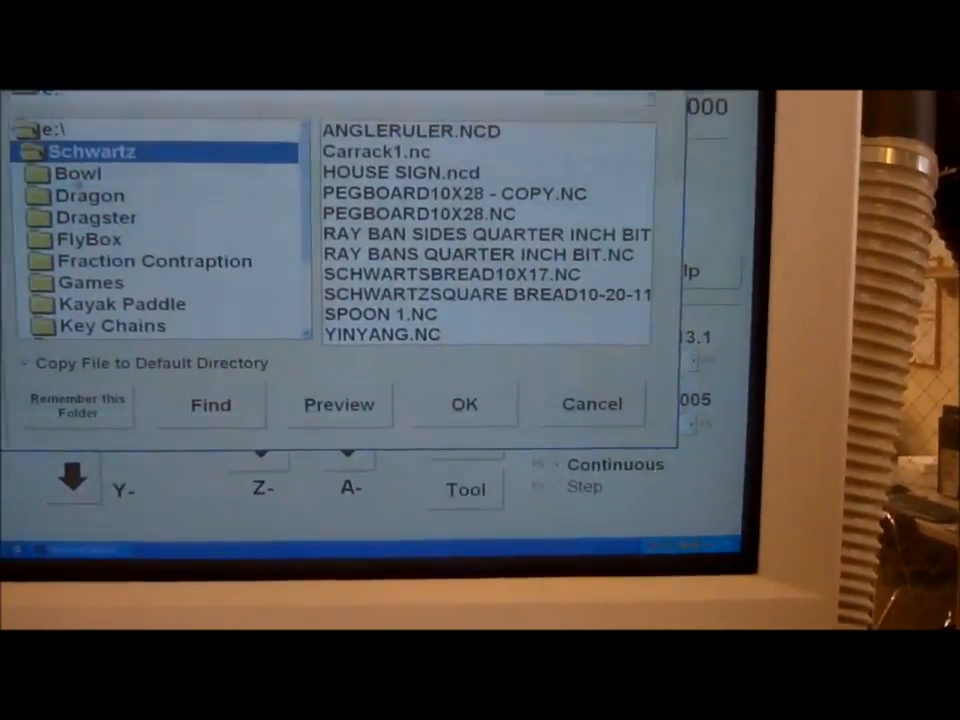
{"action": "double_click", "coordinate": [78, 173]}
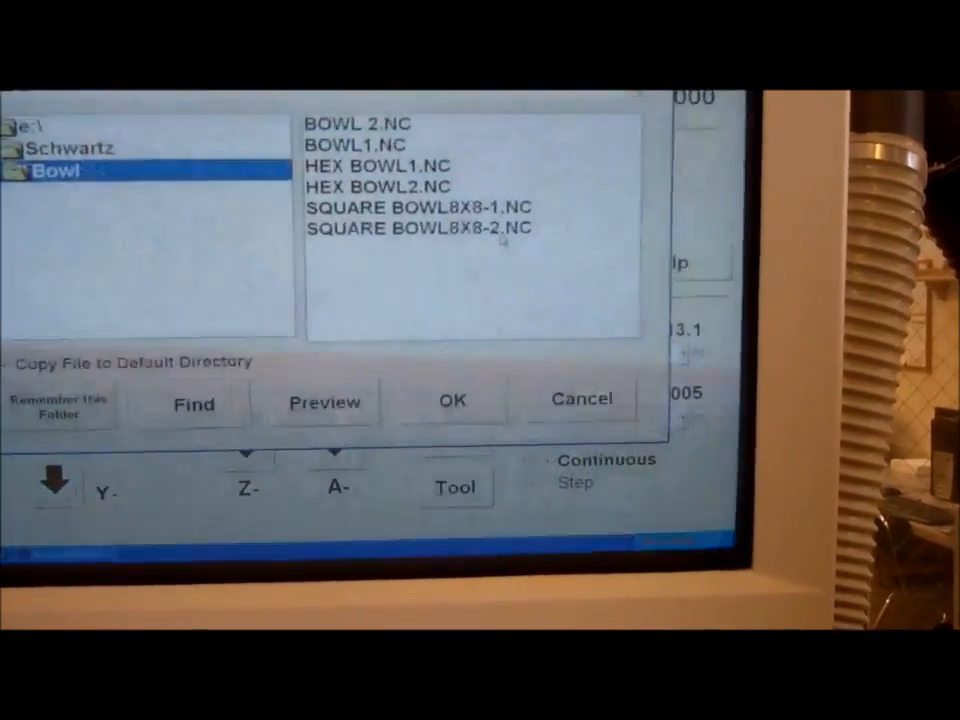
{"action": "left_click", "coordinate": [420, 207]}
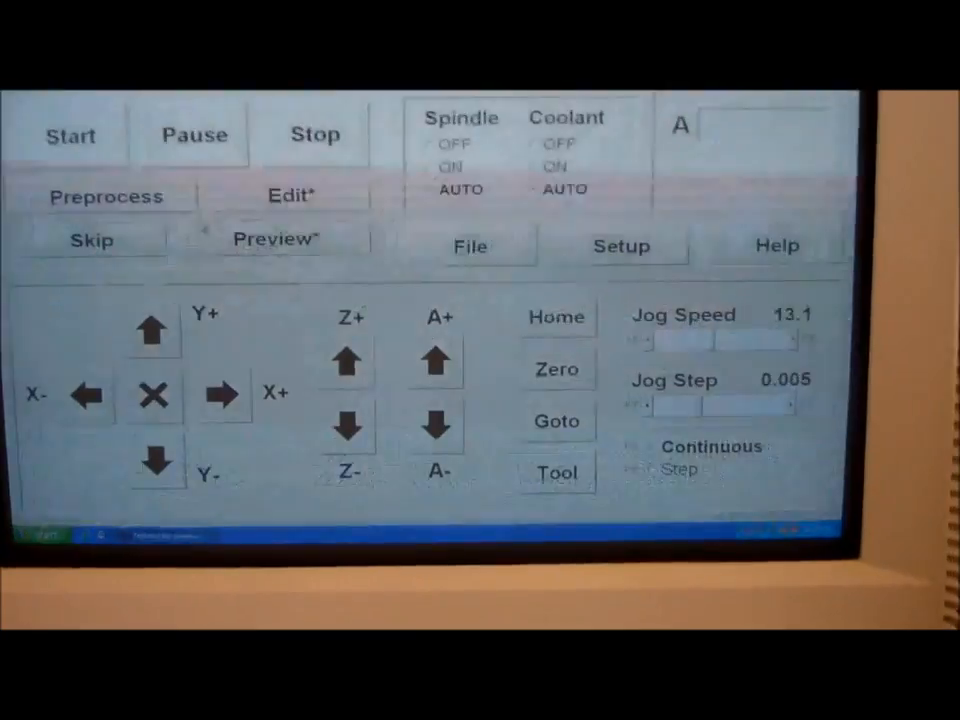
{"action": "left_click", "coordinate": [272, 240]}
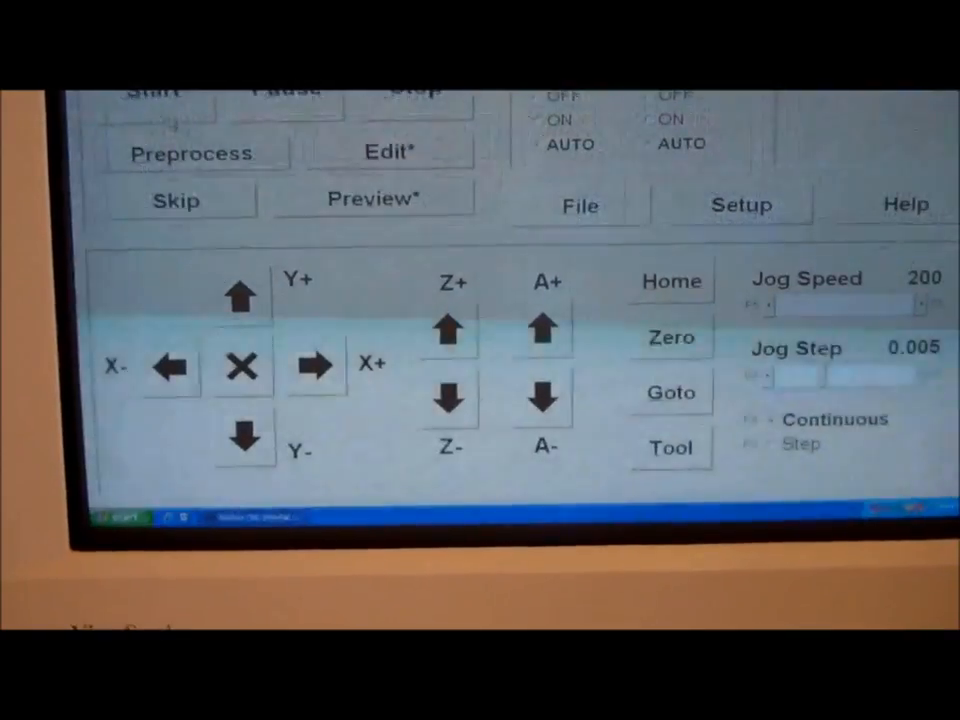
Open the File dialog, browse to Schwartz's Bowl folder, and select HEX BOWL2.
{"action": "left_click", "coordinate": [579, 204]}
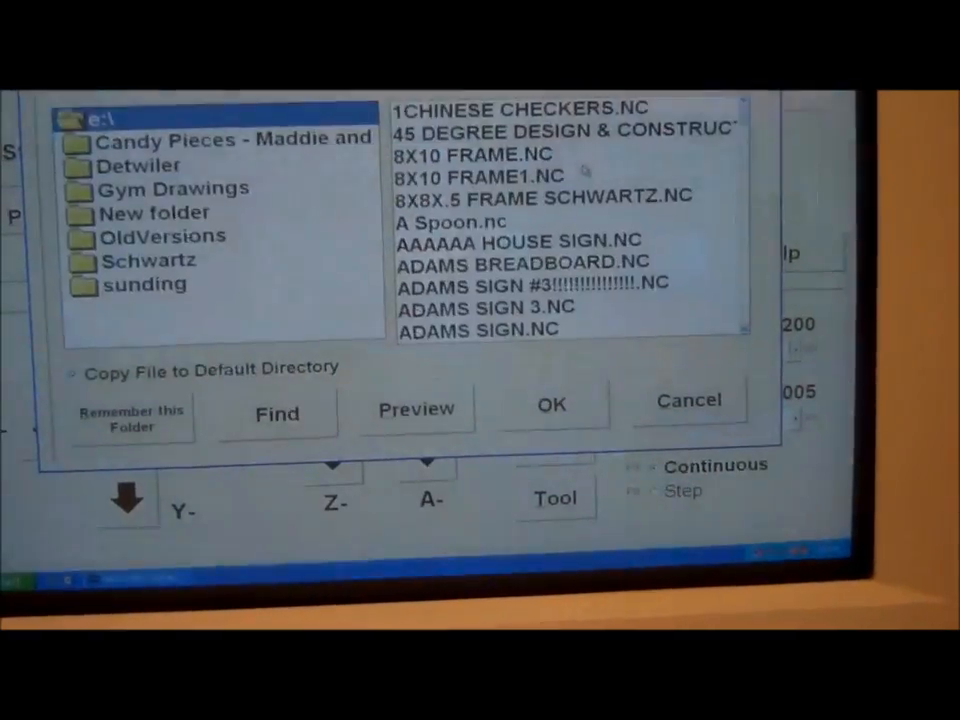
{"action": "double_click", "coordinate": [149, 260]}
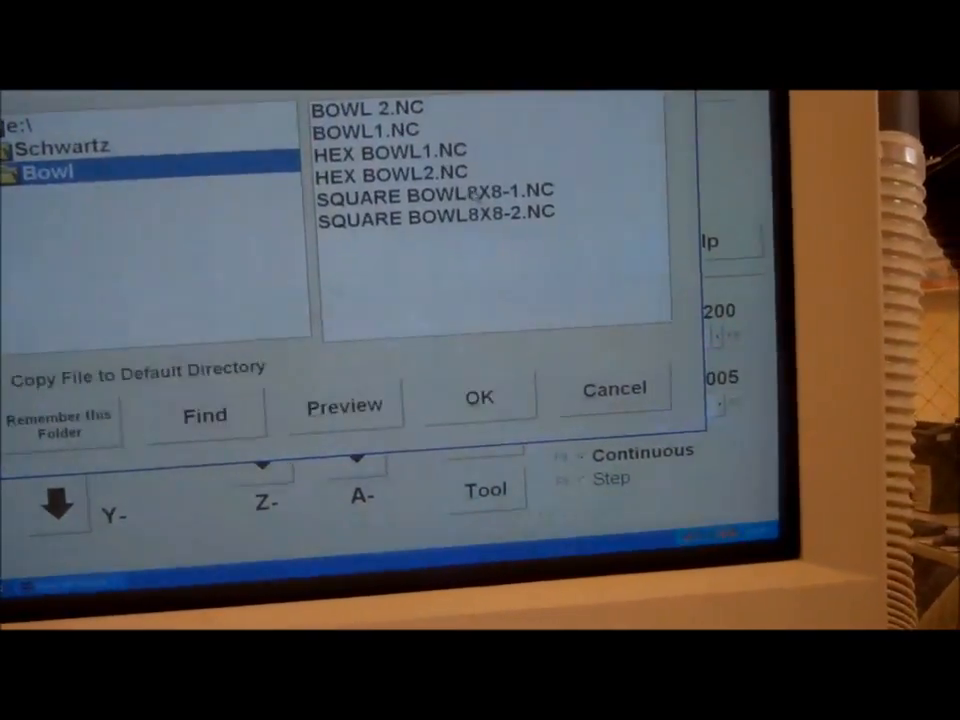
{"action": "left_click", "coordinate": [390, 172]}
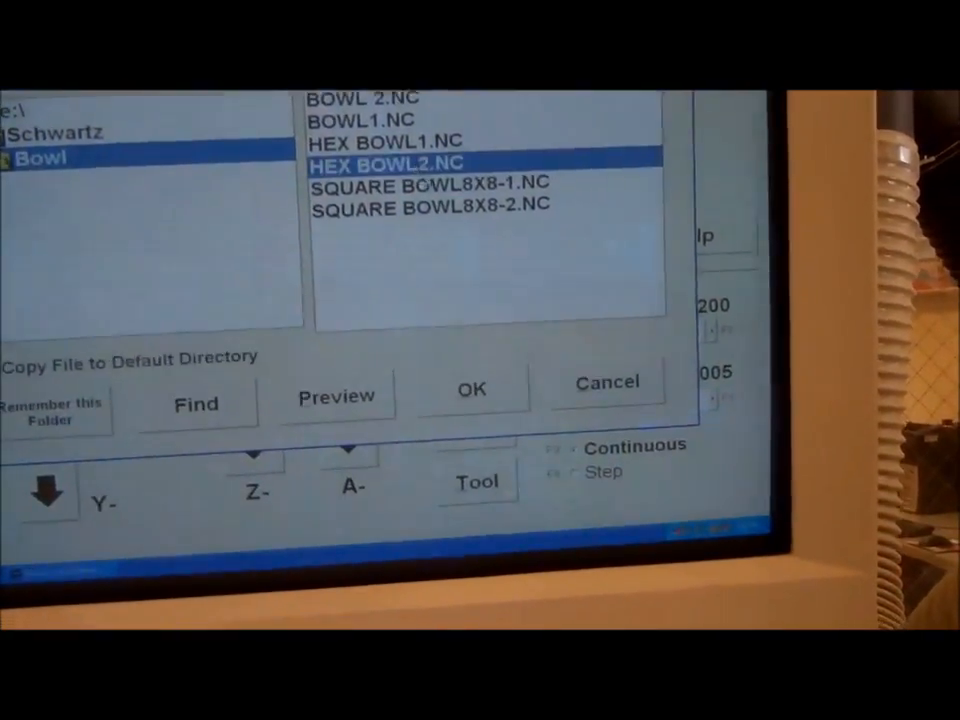